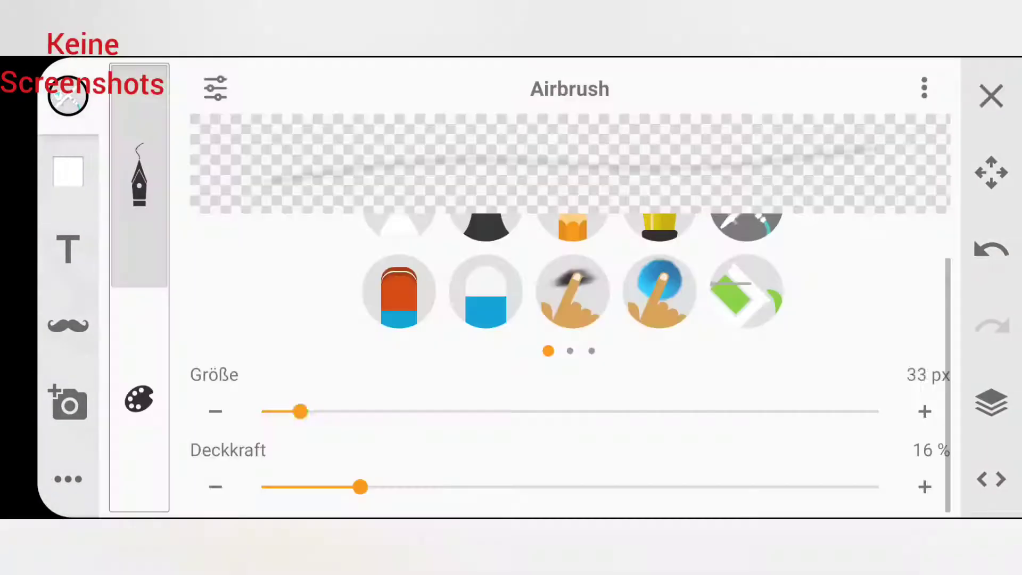
Step: Select the airbrush (about 33 px, 16% opacity) and give it the yellow swatch colour
{"action": "left_click", "coordinate": [990, 96]}
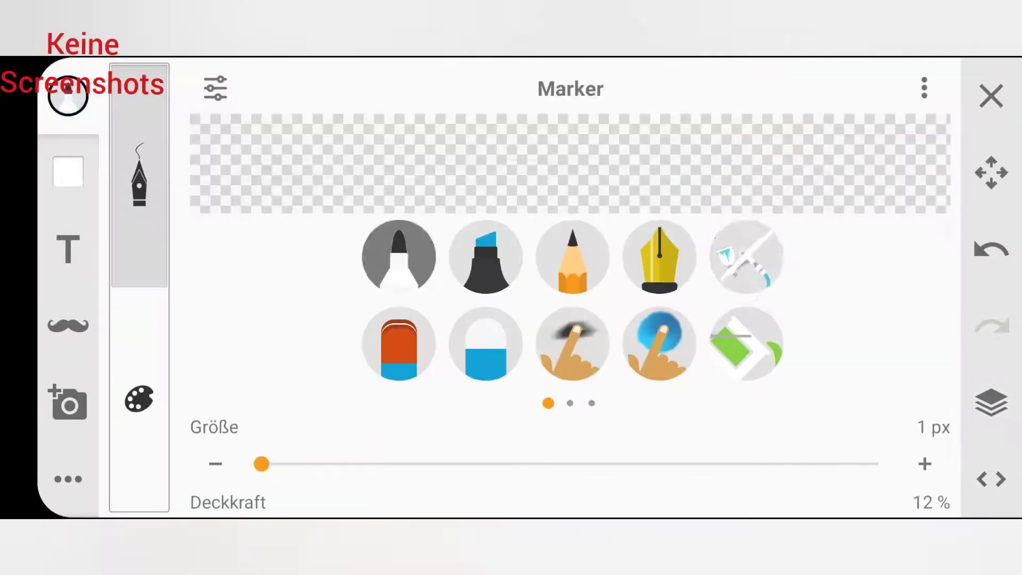
{"action": "left_click", "coordinate": [139, 399]}
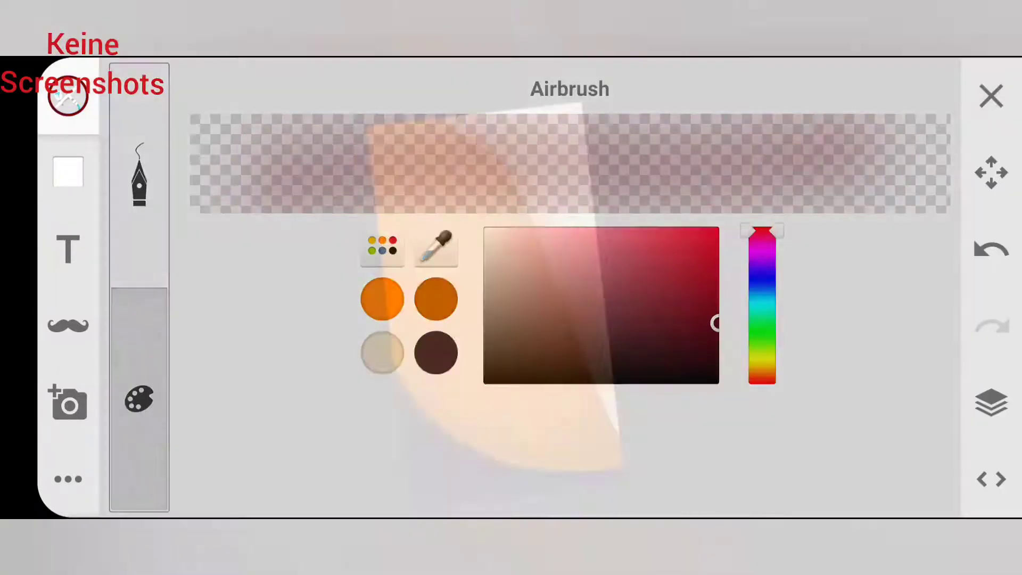
{"action": "left_click", "coordinate": [383, 246]}
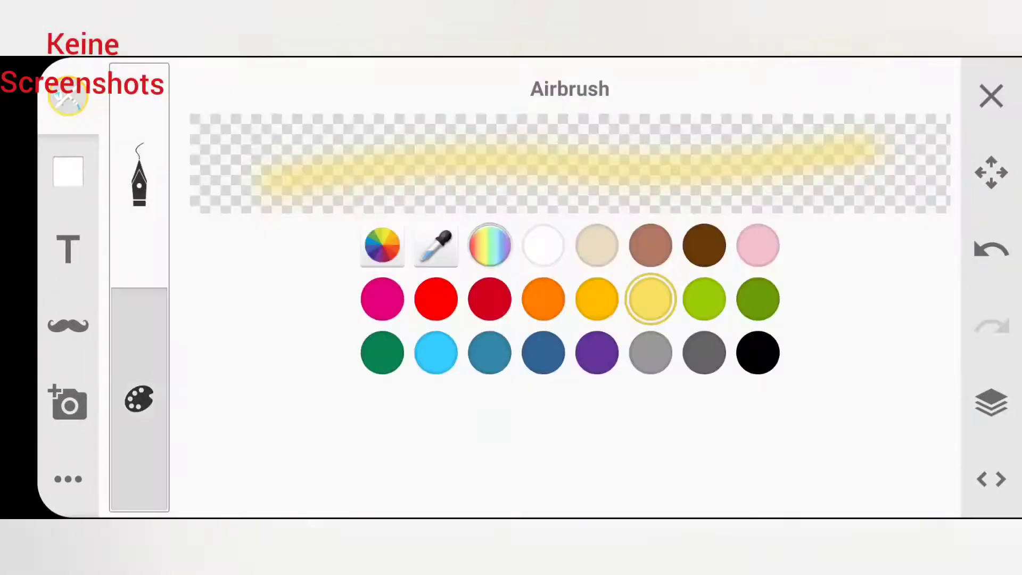